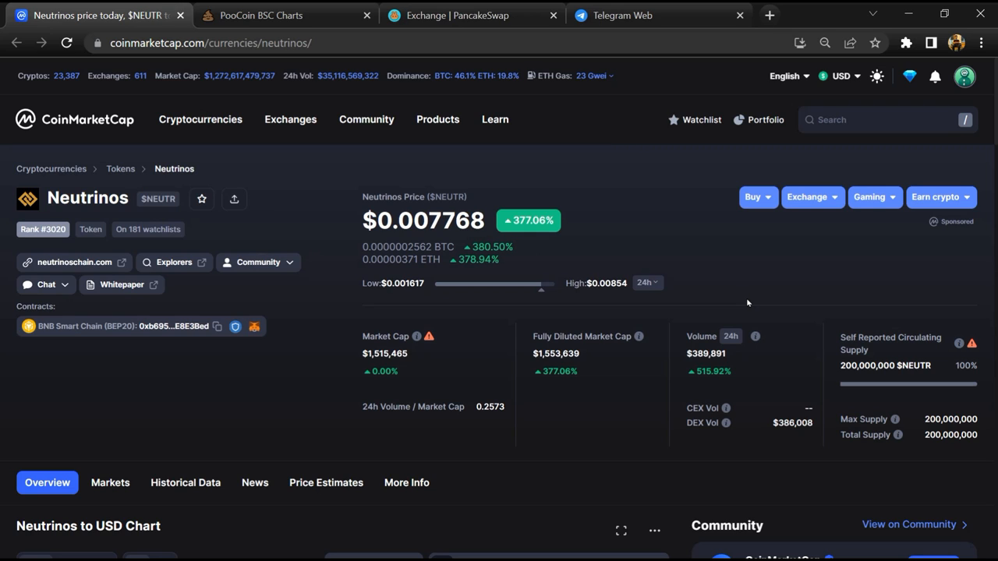
mouse_move(710, 274)
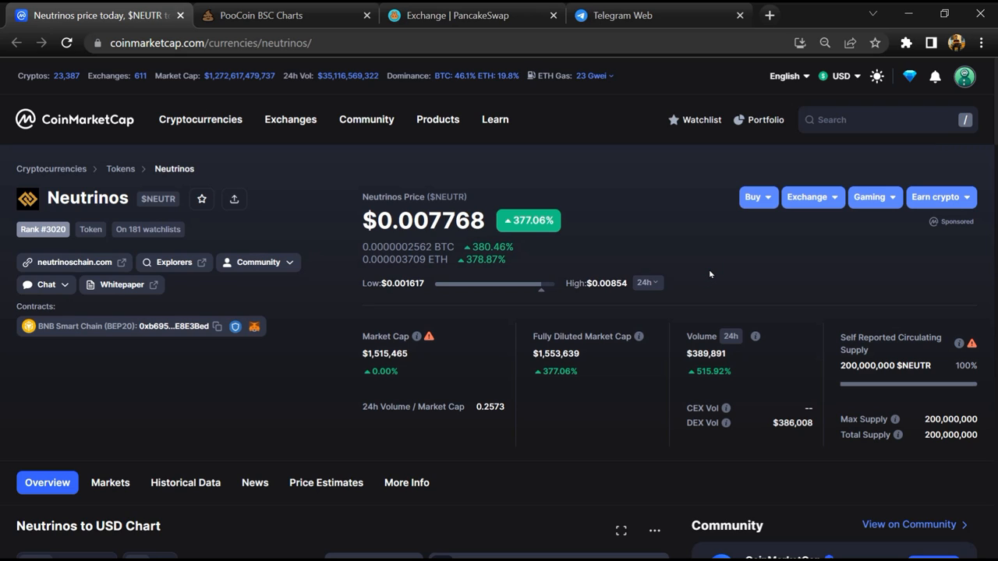
mouse_move(92, 359)
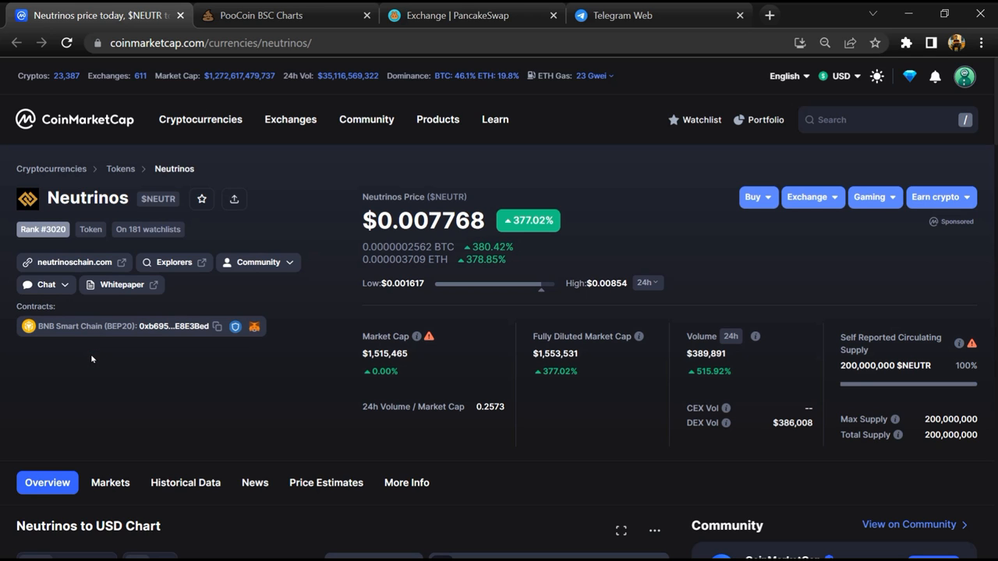
Show the Markets section listing where Neutrinos (NEUTR) trades.
scroll(down, 3)
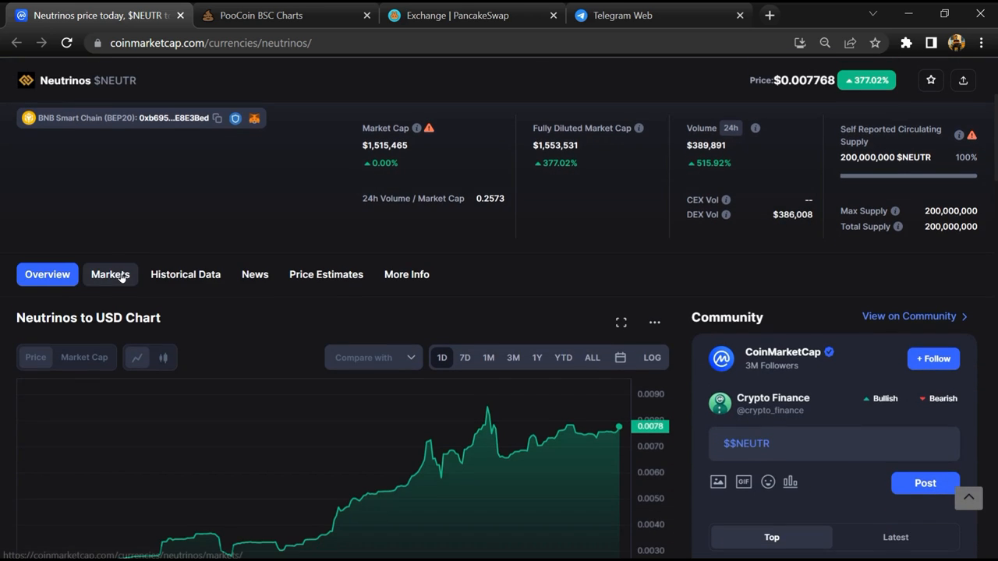
click(109, 275)
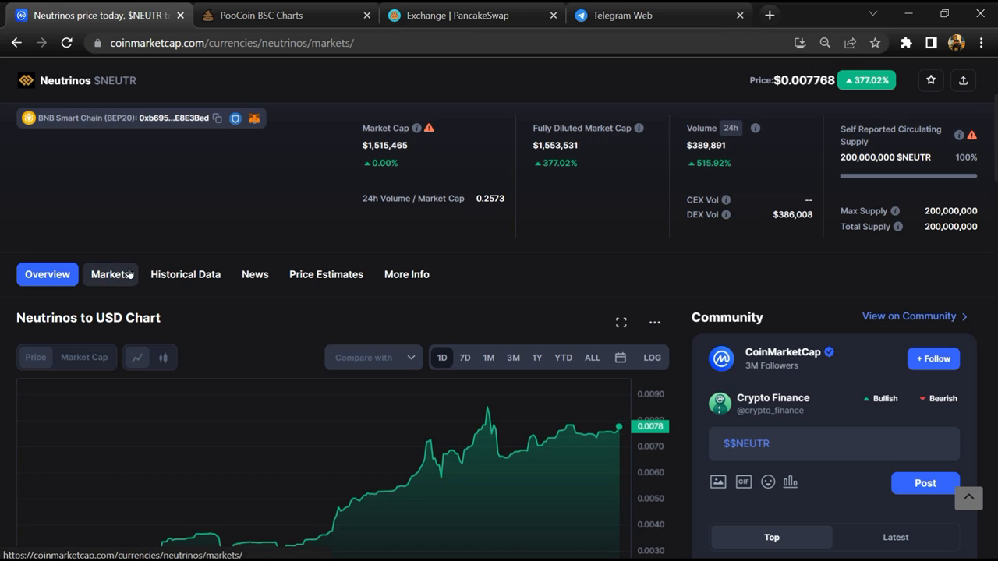
click(109, 275)
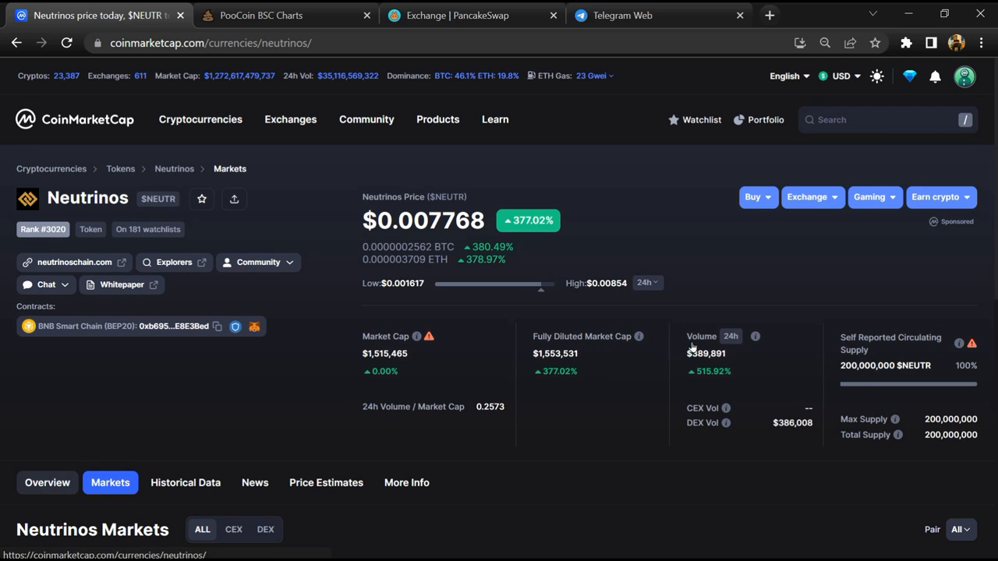
Browse the Neutrinos community posts, then reveal its Telegram and Discord chat links.
scroll(down, 3)
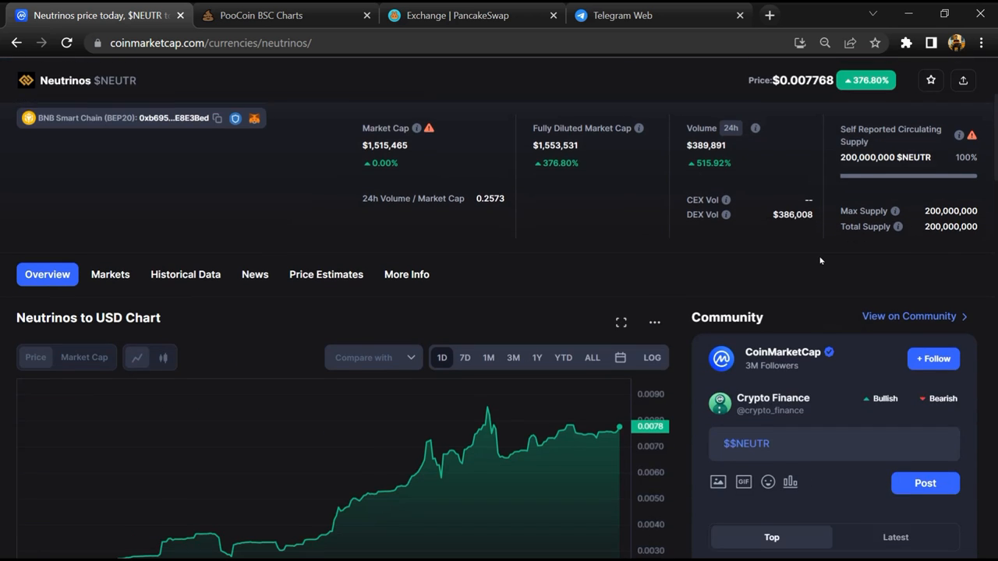
scroll(down, 3)
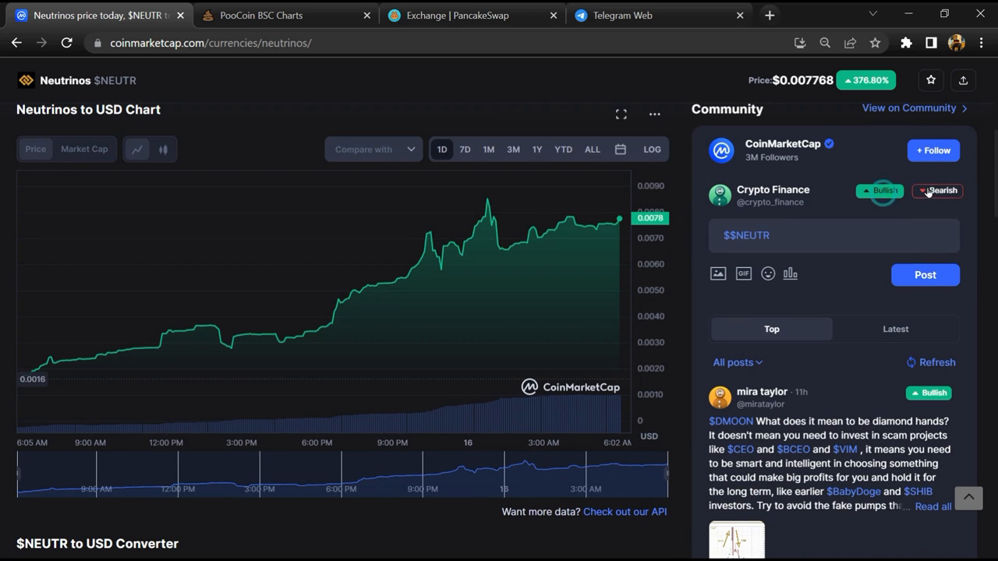
scroll(down, 3)
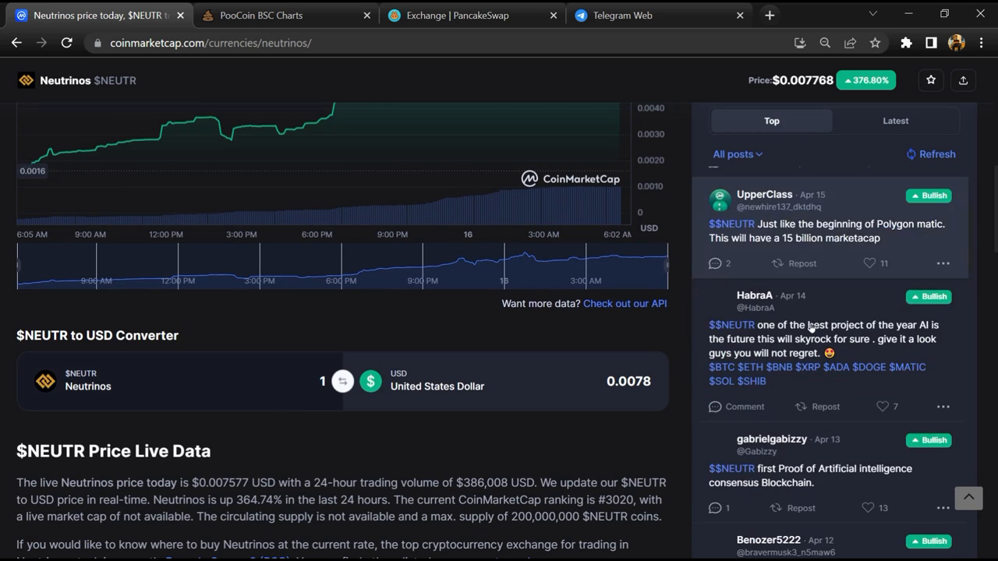
scroll(down, 3)
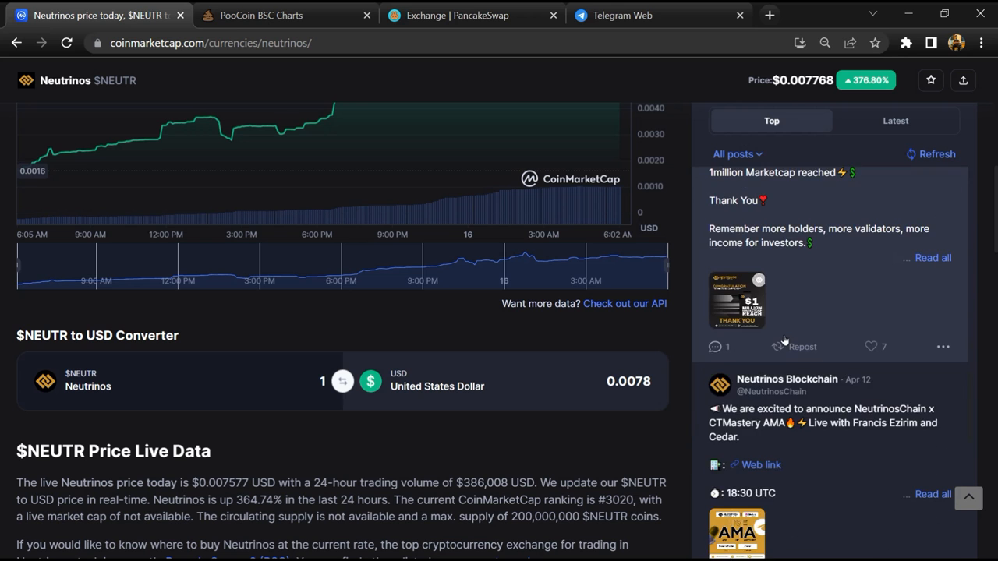
scroll(down, 3)
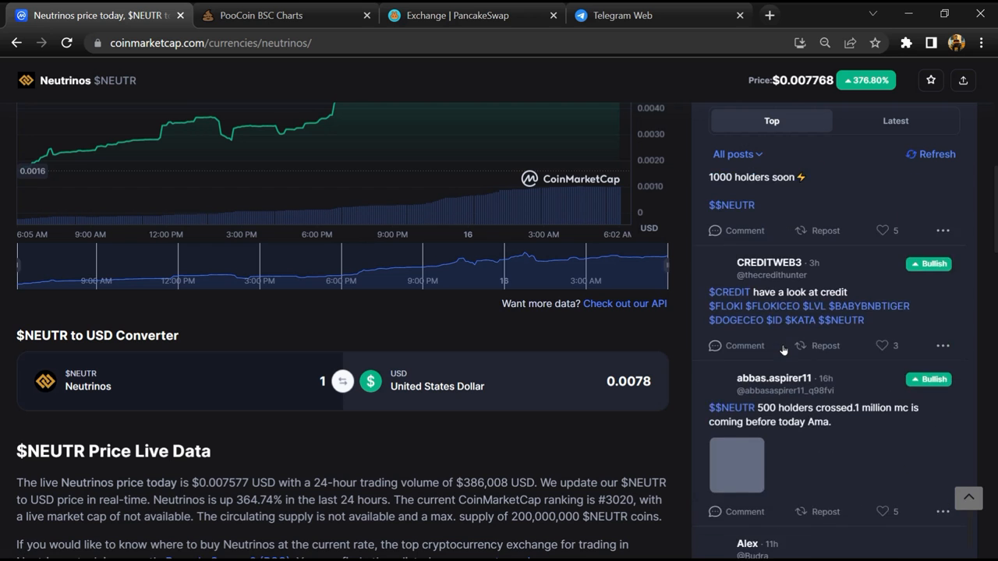
click(929, 155)
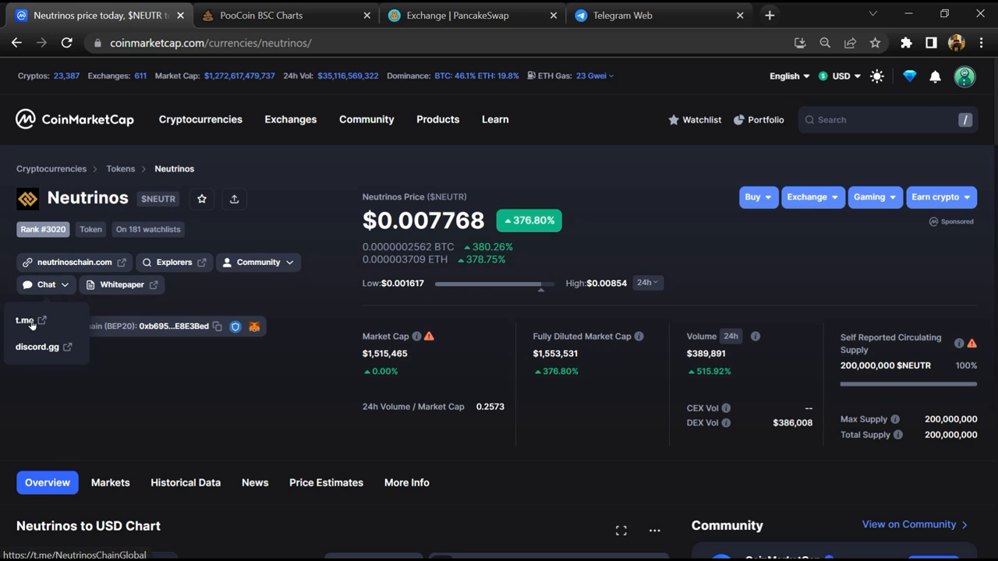
Follow the t.me/NeutrinosChainGlobal link, which fails to load.
click(25, 321)
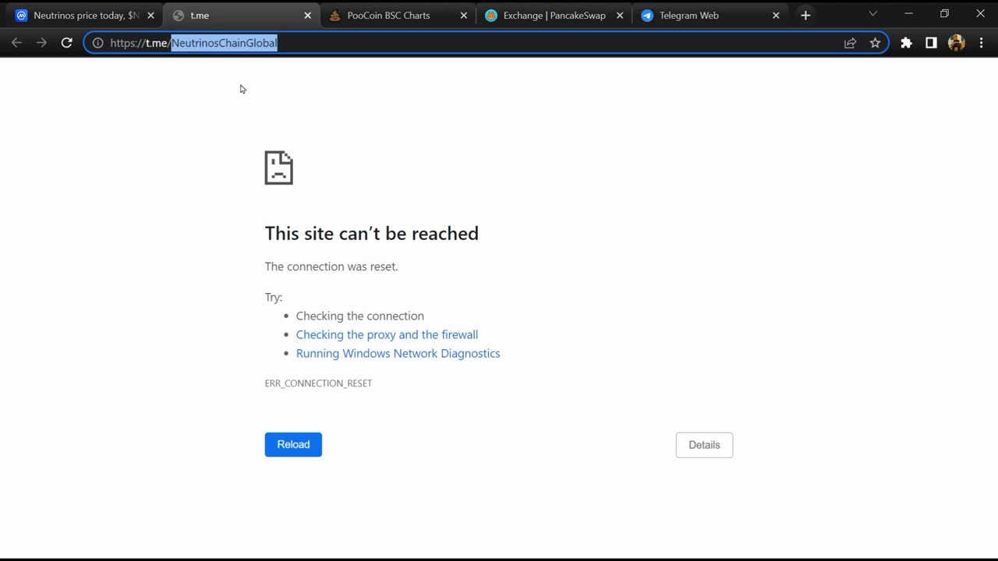
mouse_move(710, 15)
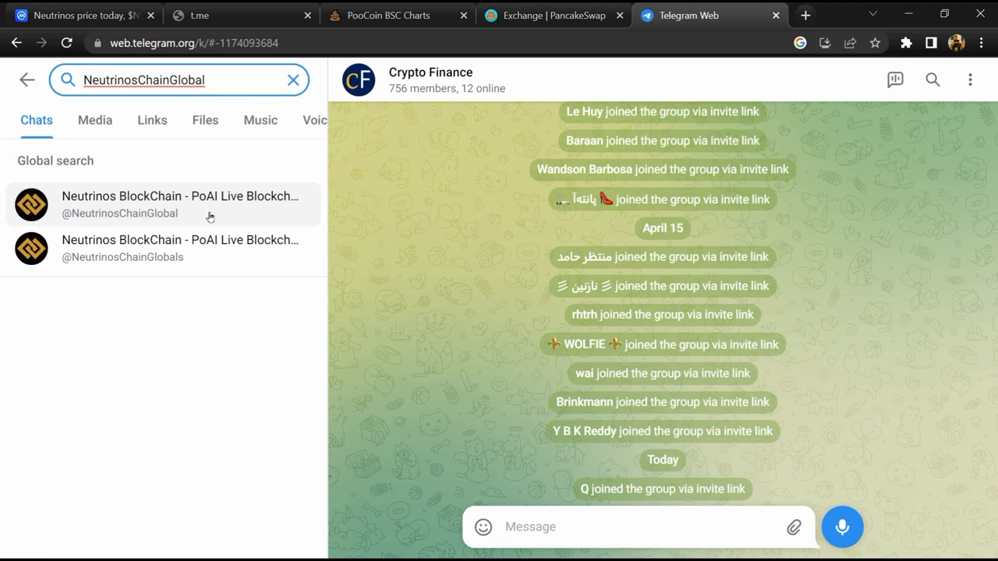
Open the Neutrinos BlockChain group, check a DMDev message about scams, then return to CoinMarketCap.
click(179, 205)
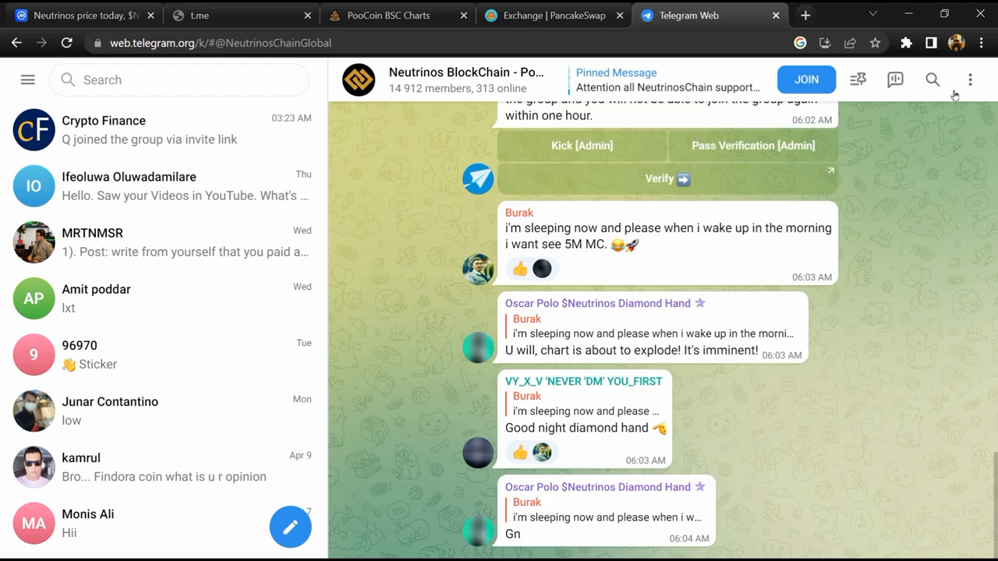
click(933, 79)
text(scam)
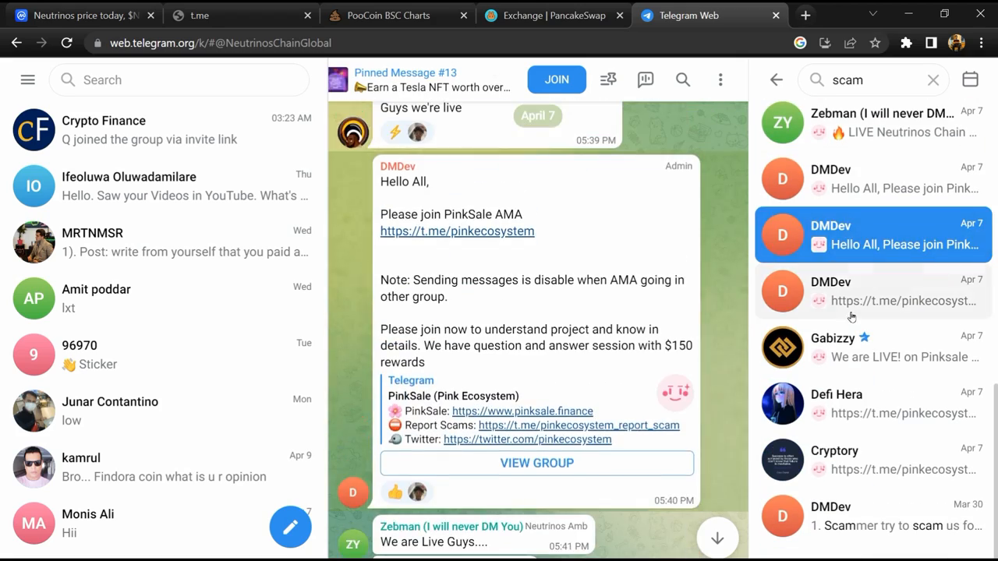
click(871, 346)
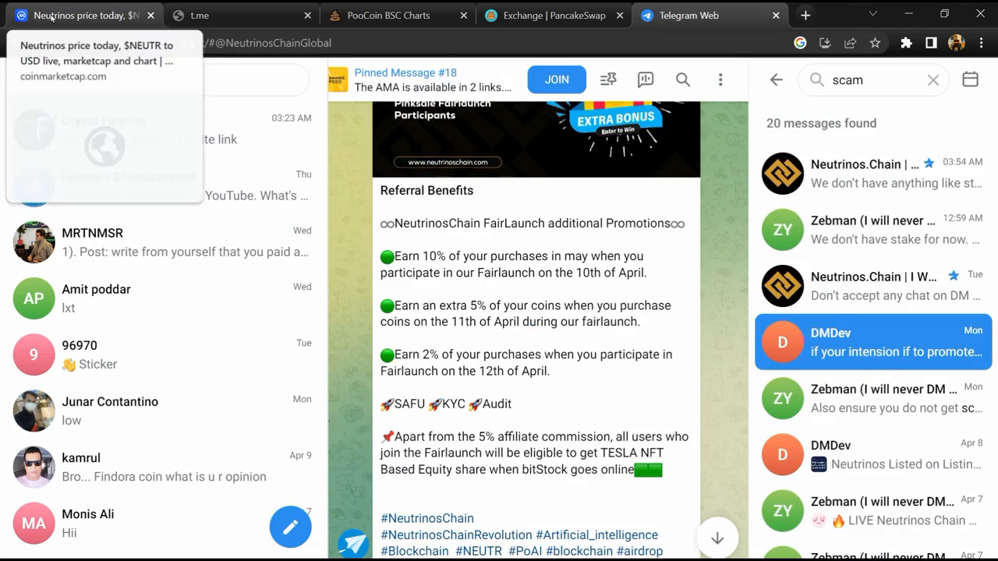
click(78, 15)
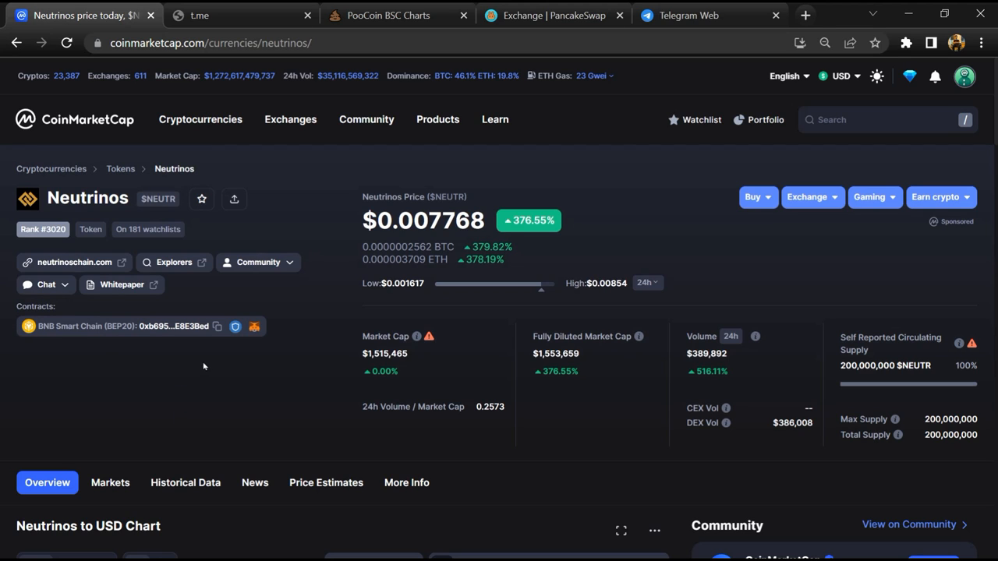
Copy the Neutrinos BNB Smart Chain contract address and go to PooCoin's BSC Charts.
click(218, 326)
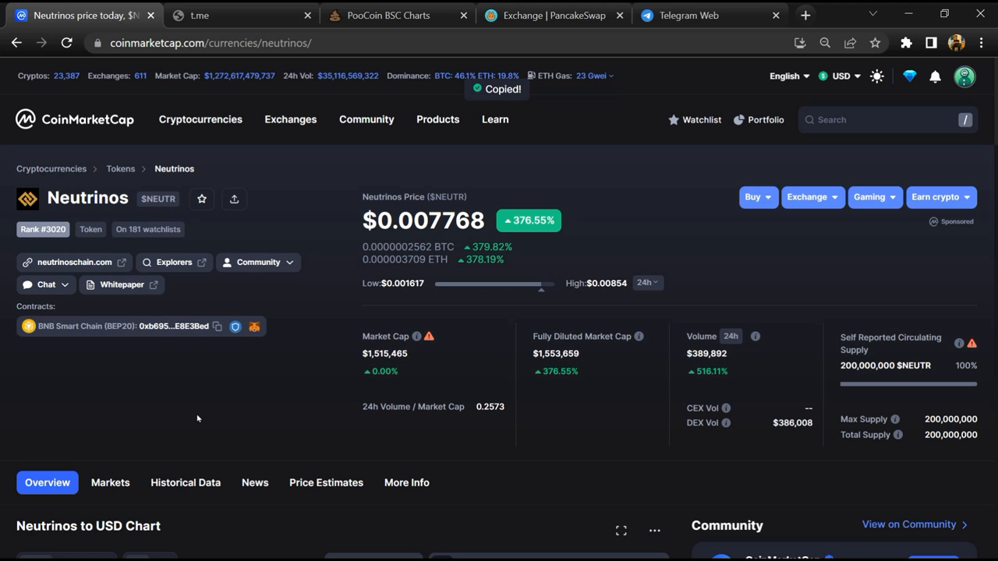
click(386, 15)
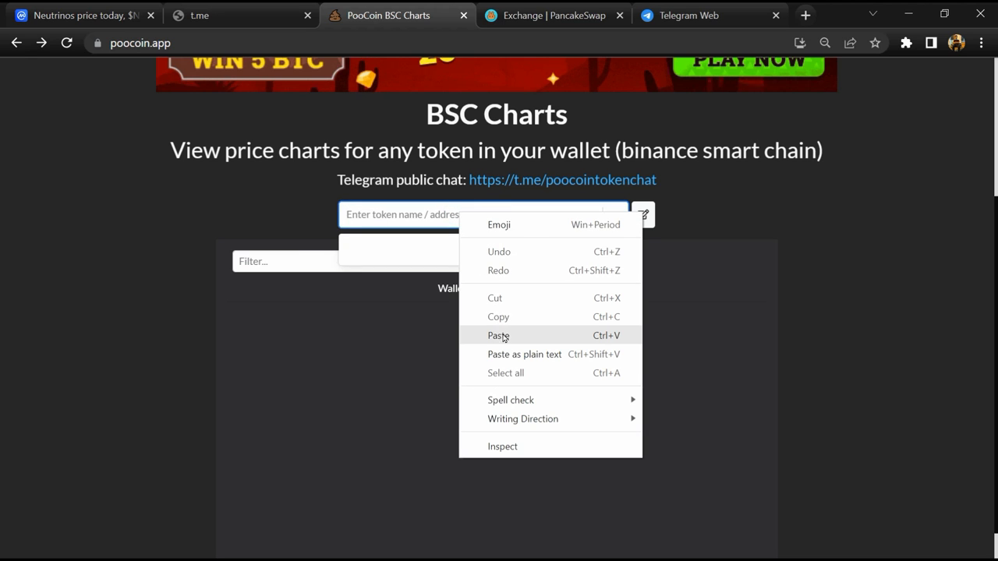
Paste the contract address into PooCoin search and open the $NEUTR/BNB price chart.
click(499, 336)
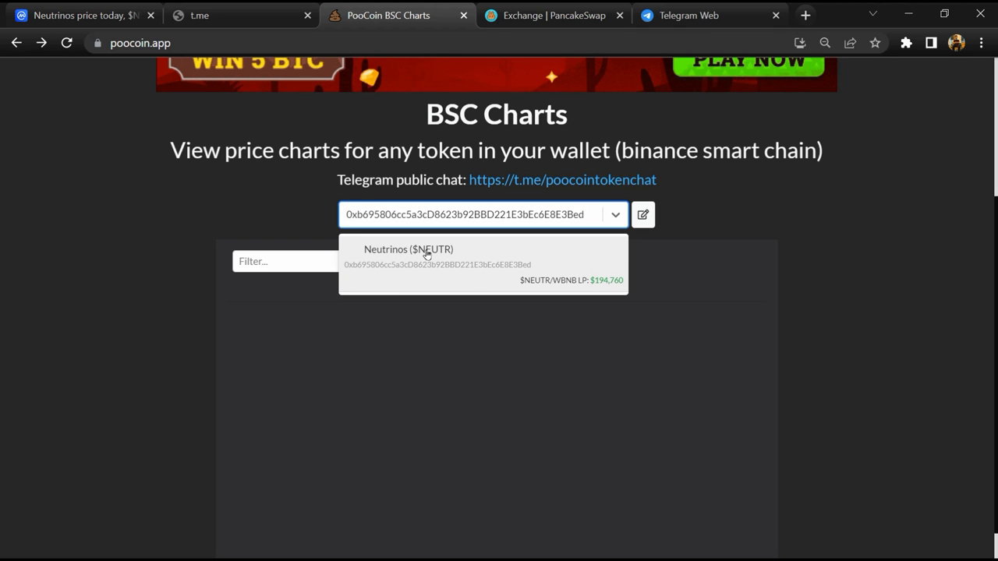
click(428, 253)
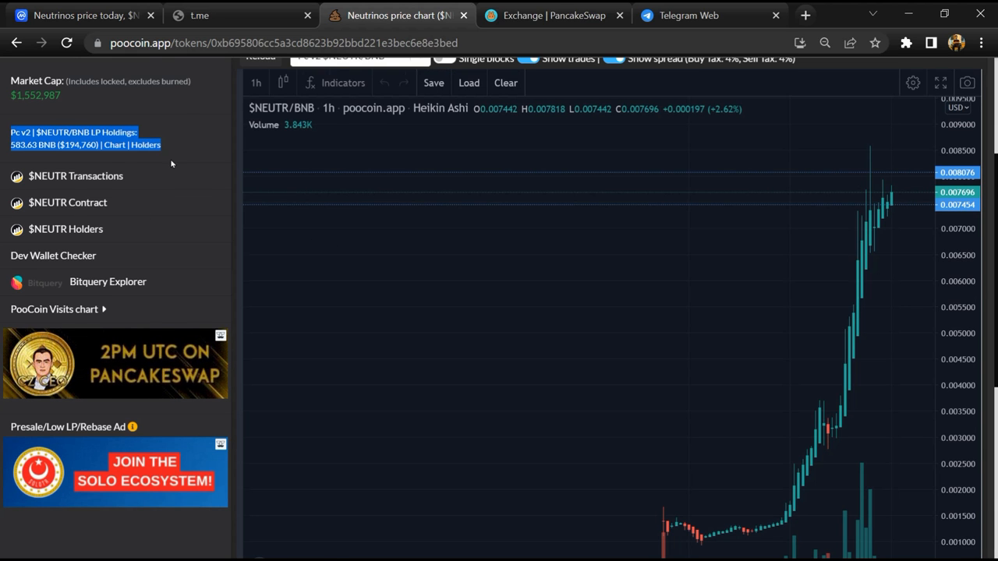
mouse_move(178, 184)
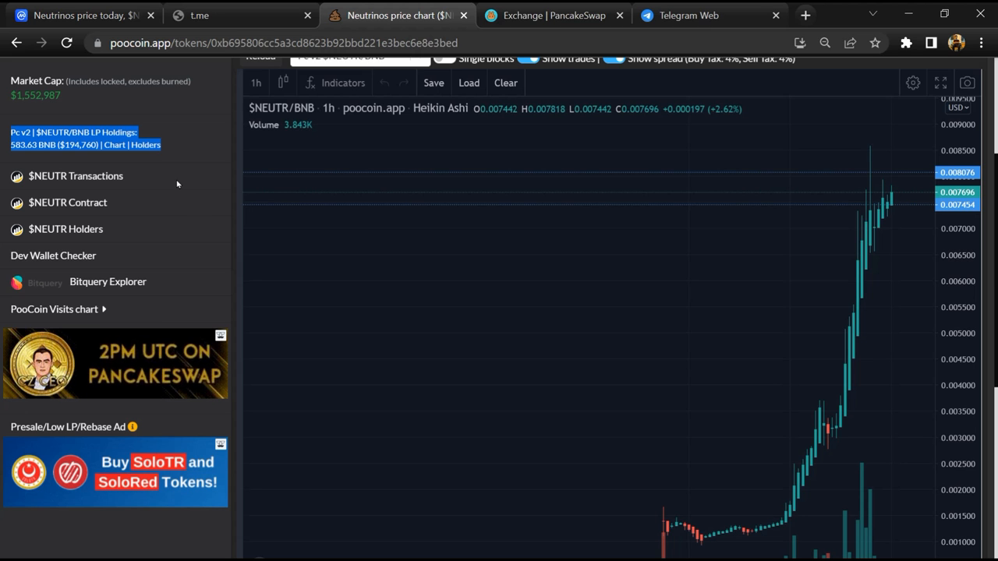
Review the biggest Neutrinos buyers list, then the biggest sellers list.
scroll(down, 3)
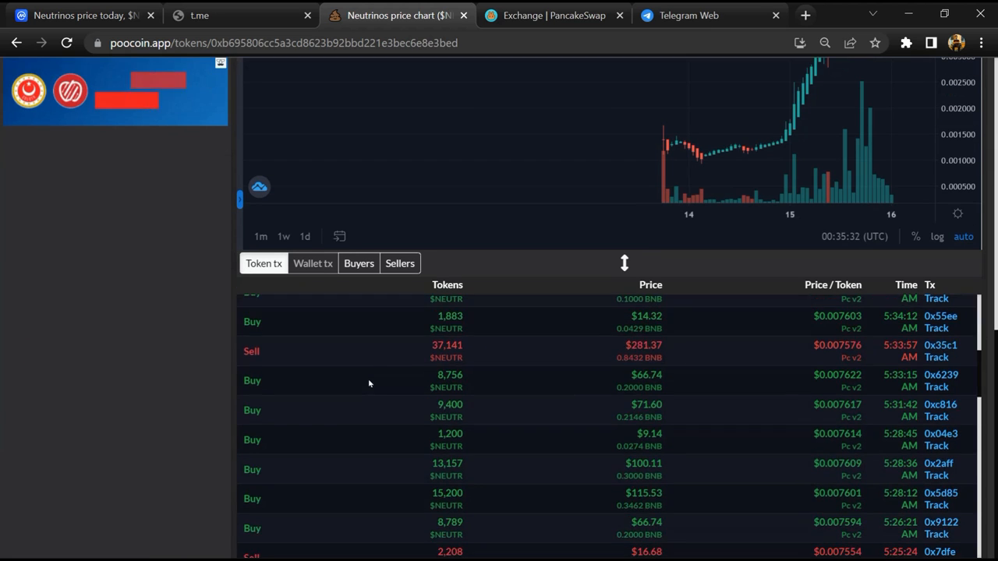
click(359, 262)
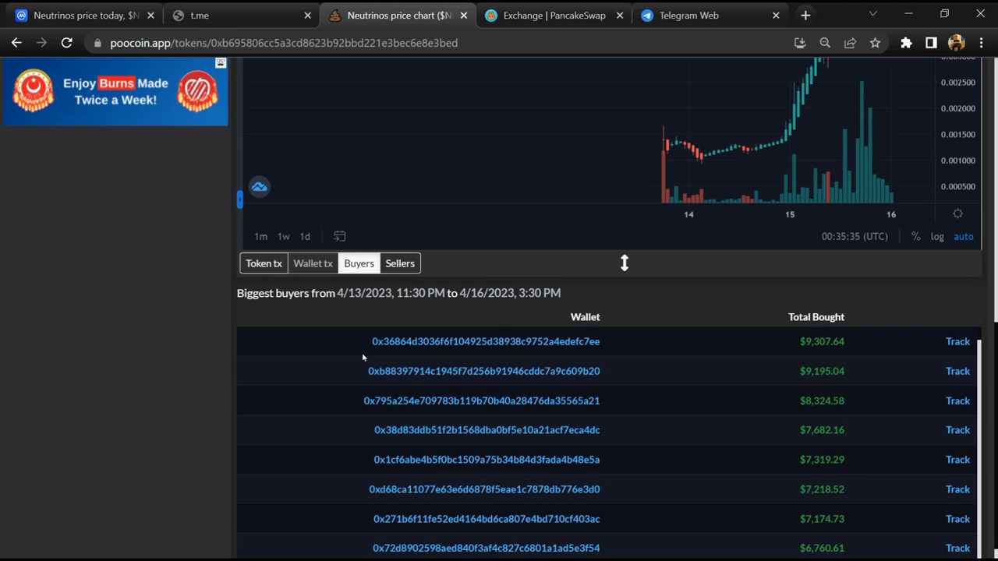
scroll(down, 3)
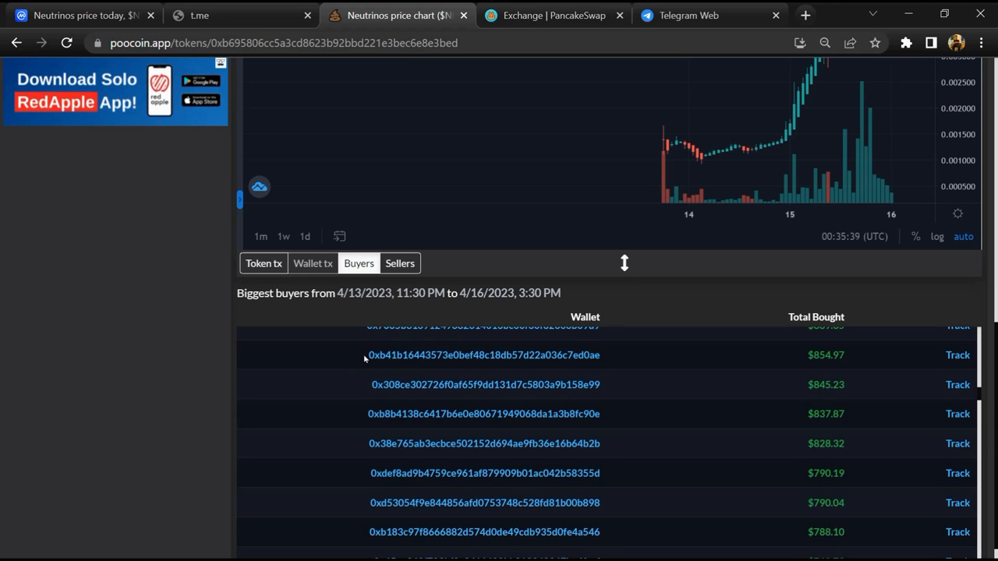
click(399, 262)
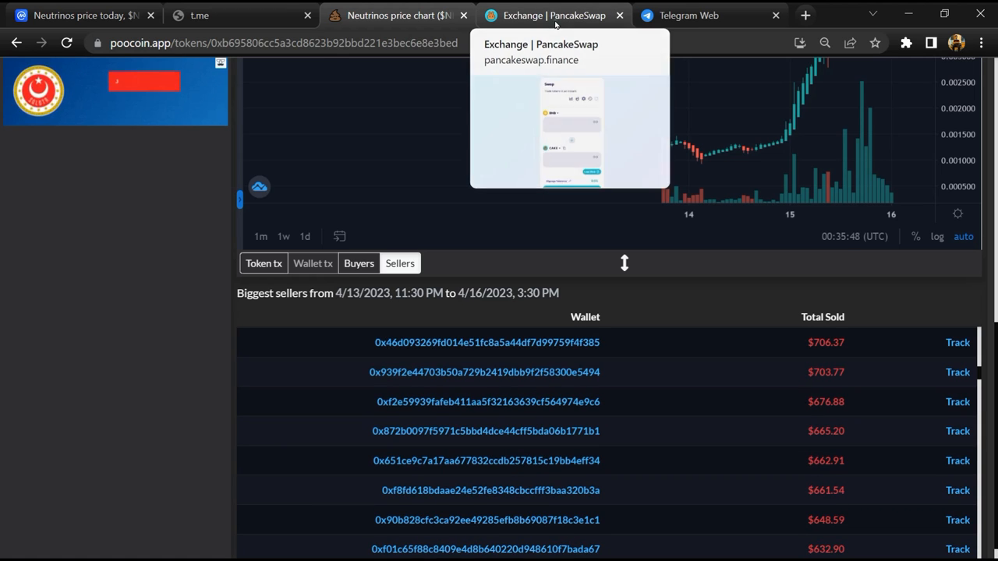
In PancakeSwap, search the receive-token selector by the pasted Neutrinos contract address.
click(554, 16)
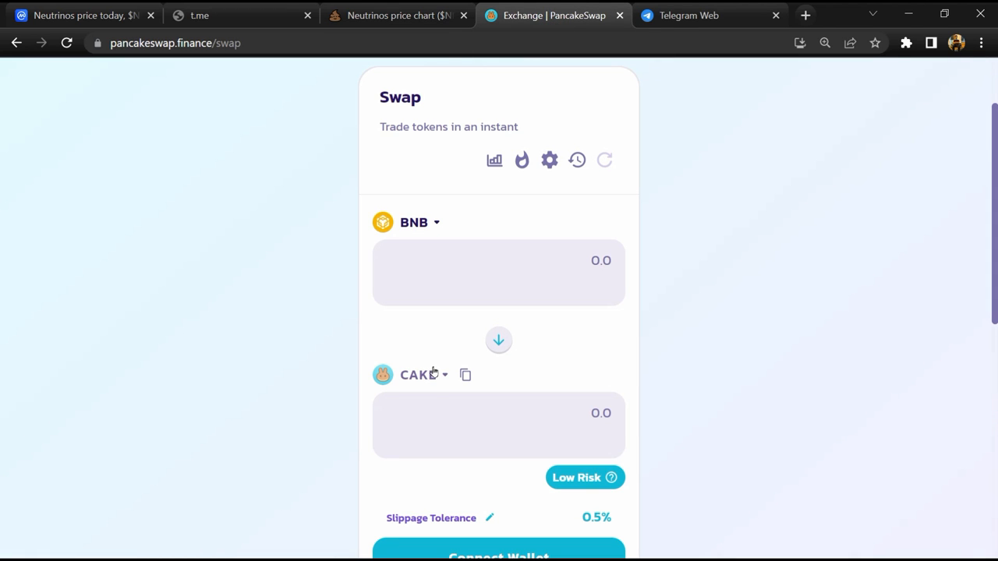
click(425, 374)
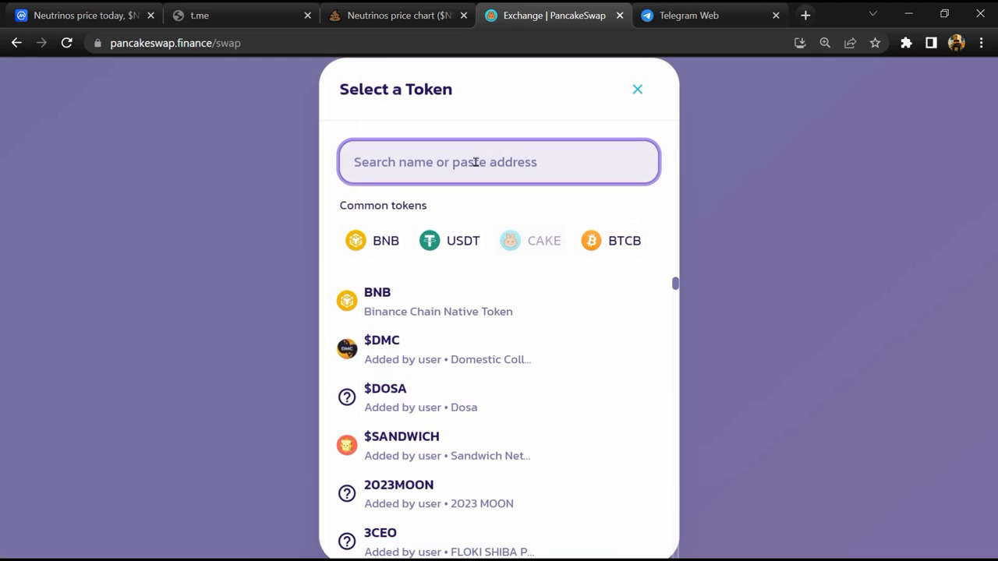
right_click(496, 160)
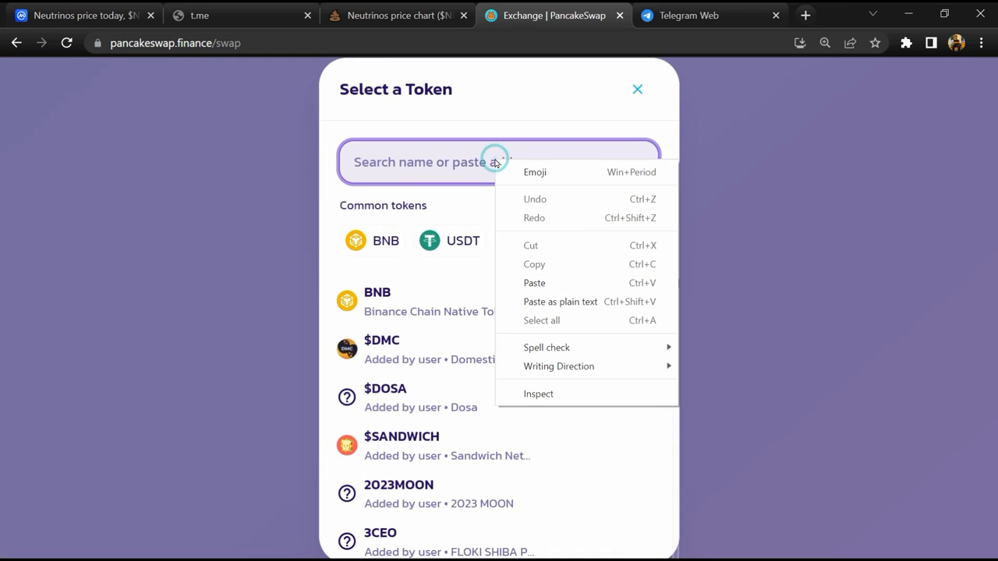
mouse_move(534, 282)
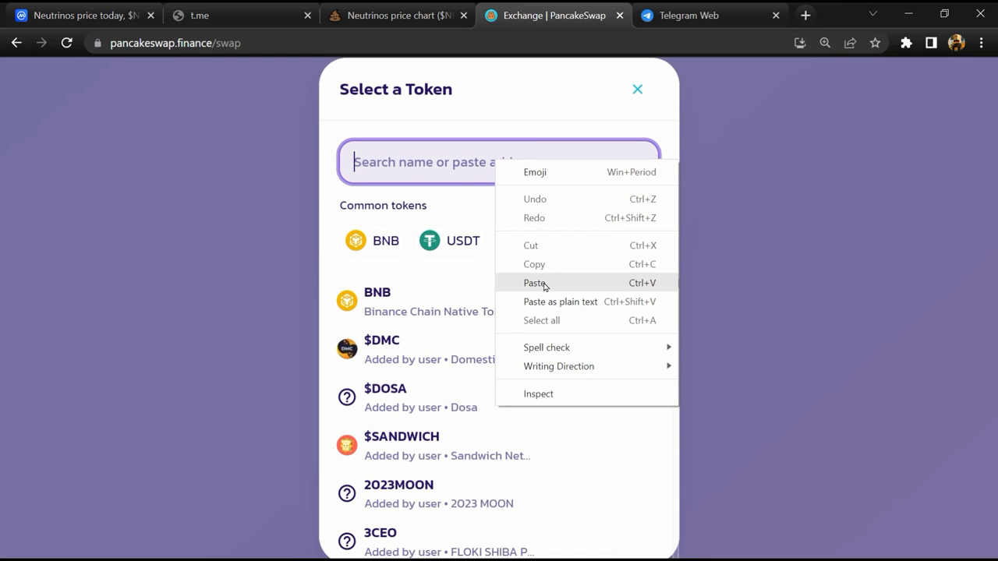
click(535, 283)
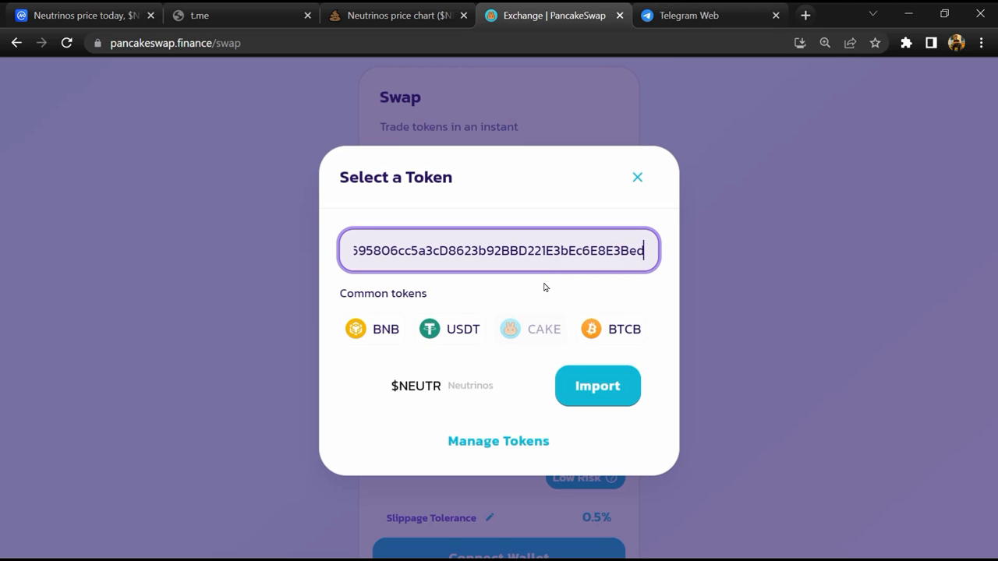
Import $NEUTR, acknowledging the unlisted-token risk, as the token received for BNB.
click(596, 386)
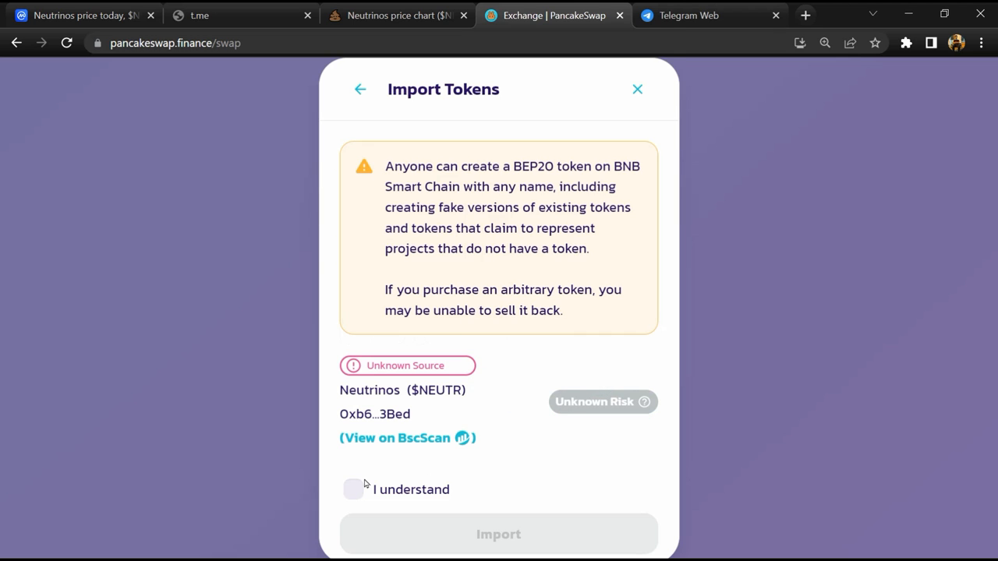
click(353, 489)
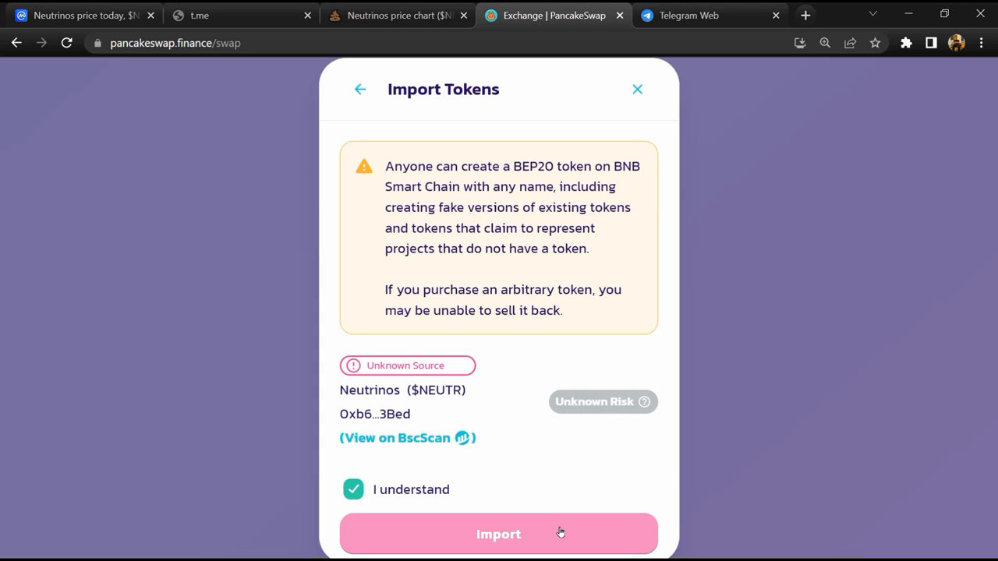
click(499, 533)
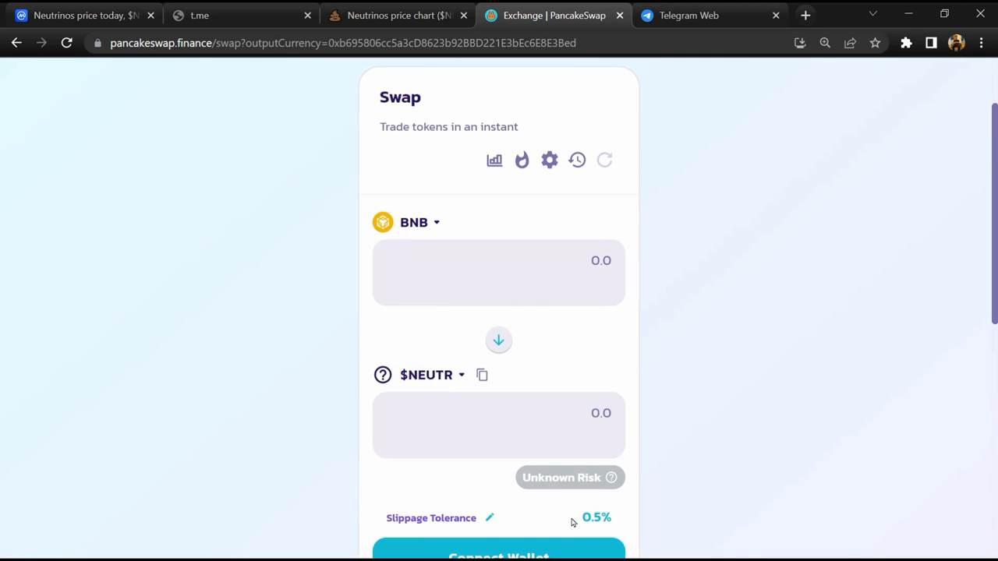
mouse_move(571, 477)
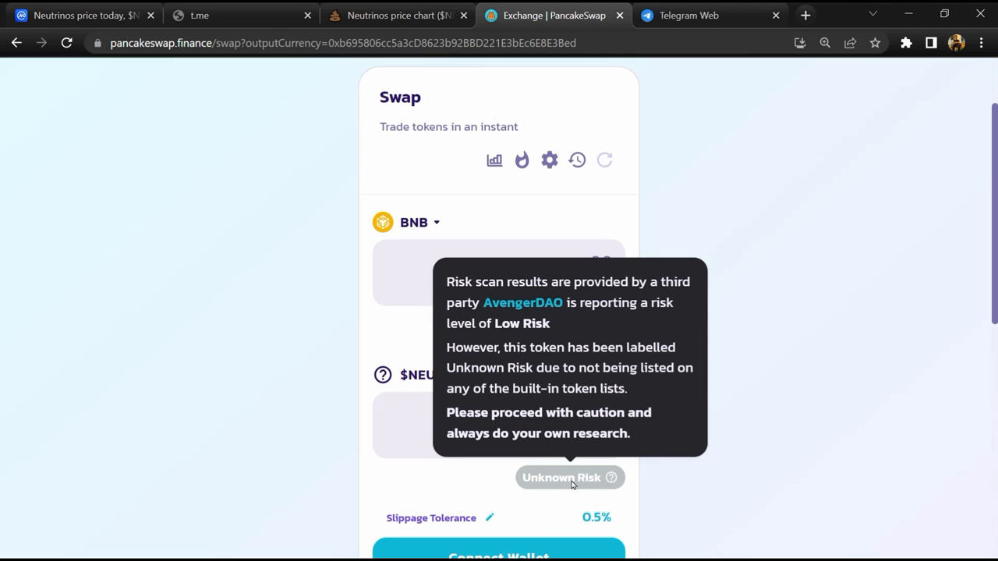